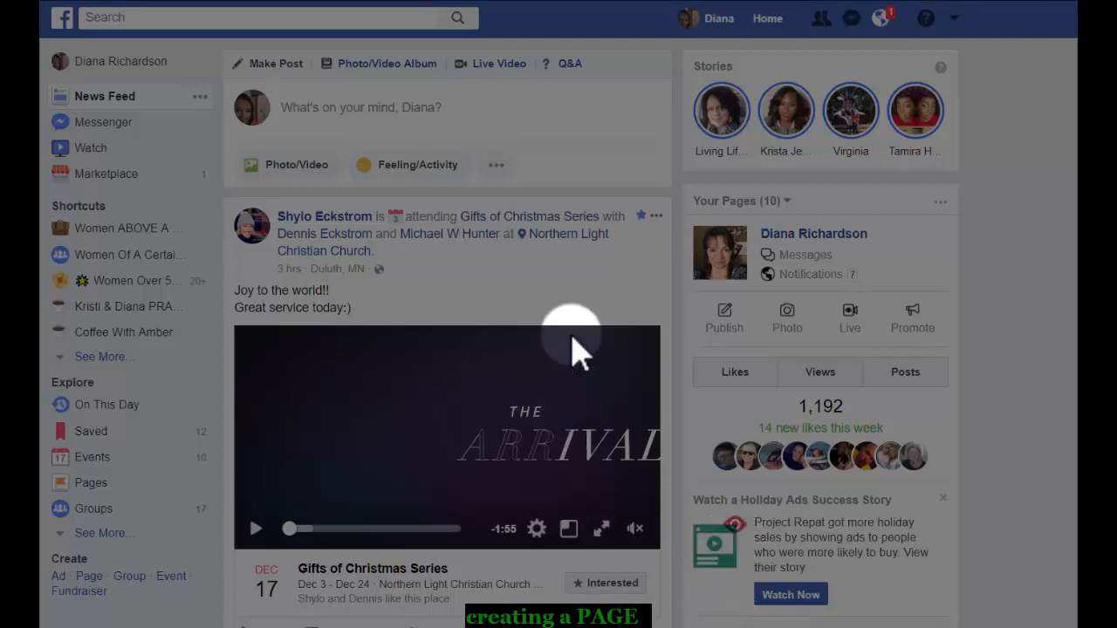
mouse_move(768, 19)
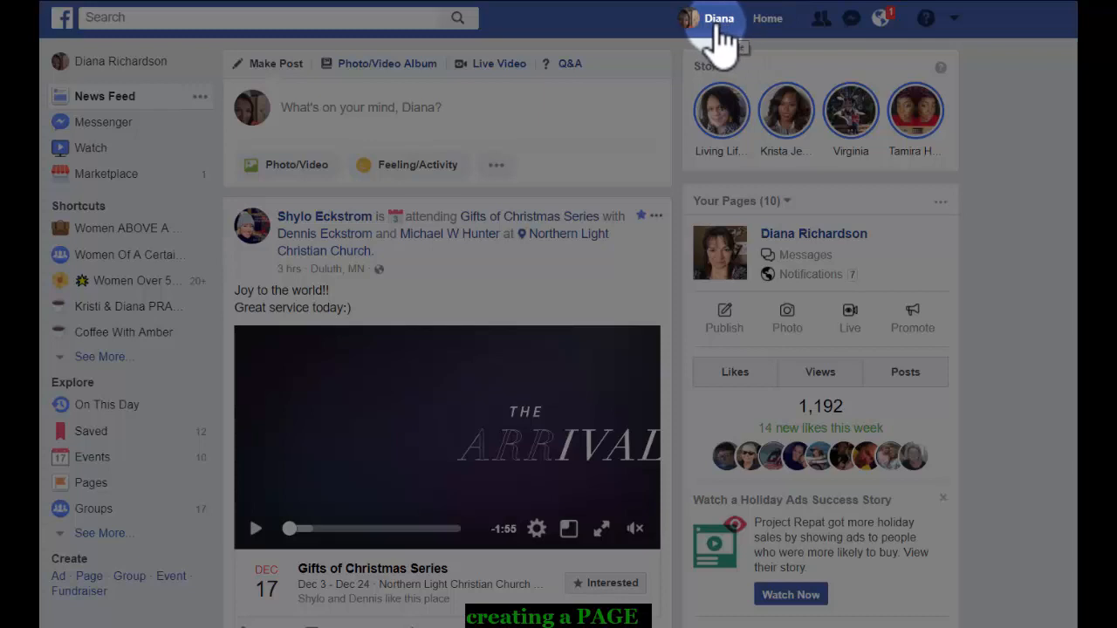
mouse_move(768, 18)
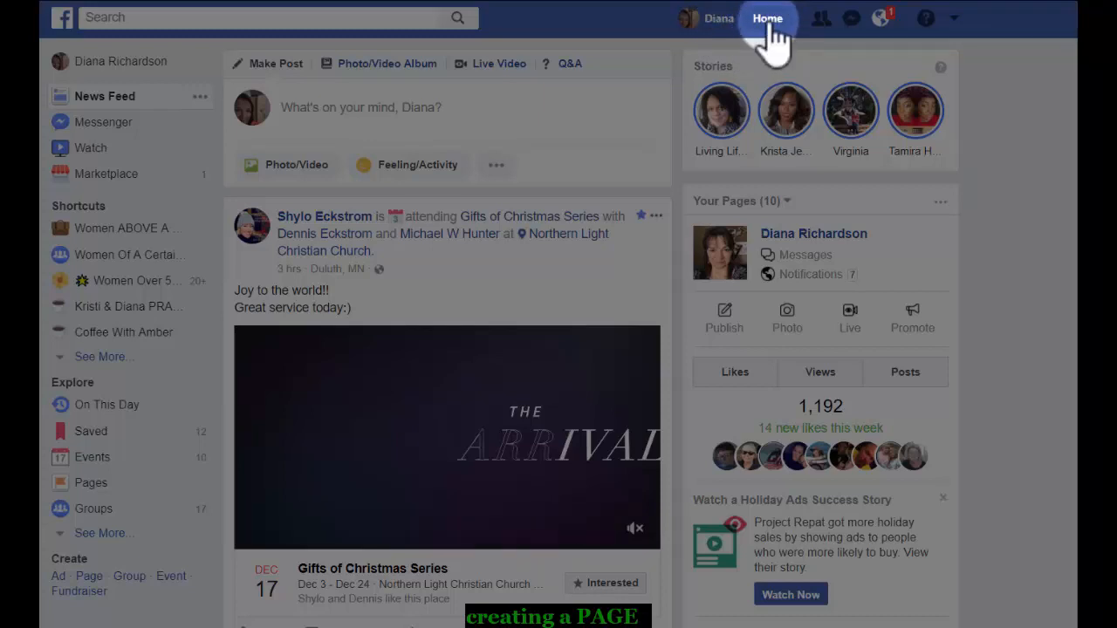
Step: From the news feed, start a new Page of the Brand or Product type
left_click(768, 19)
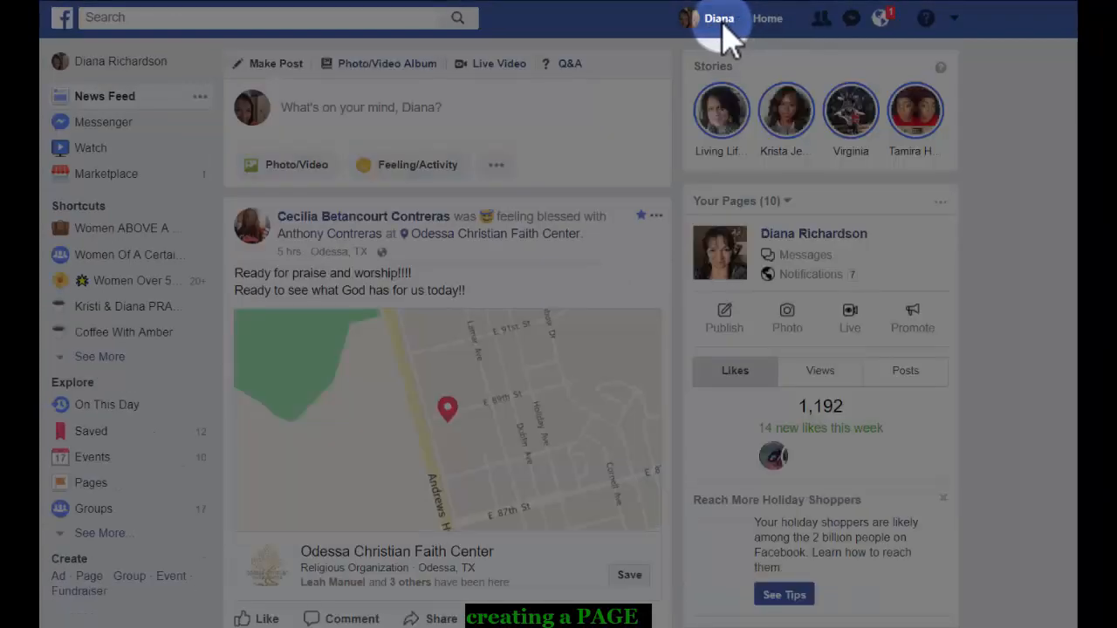
left_click(719, 17)
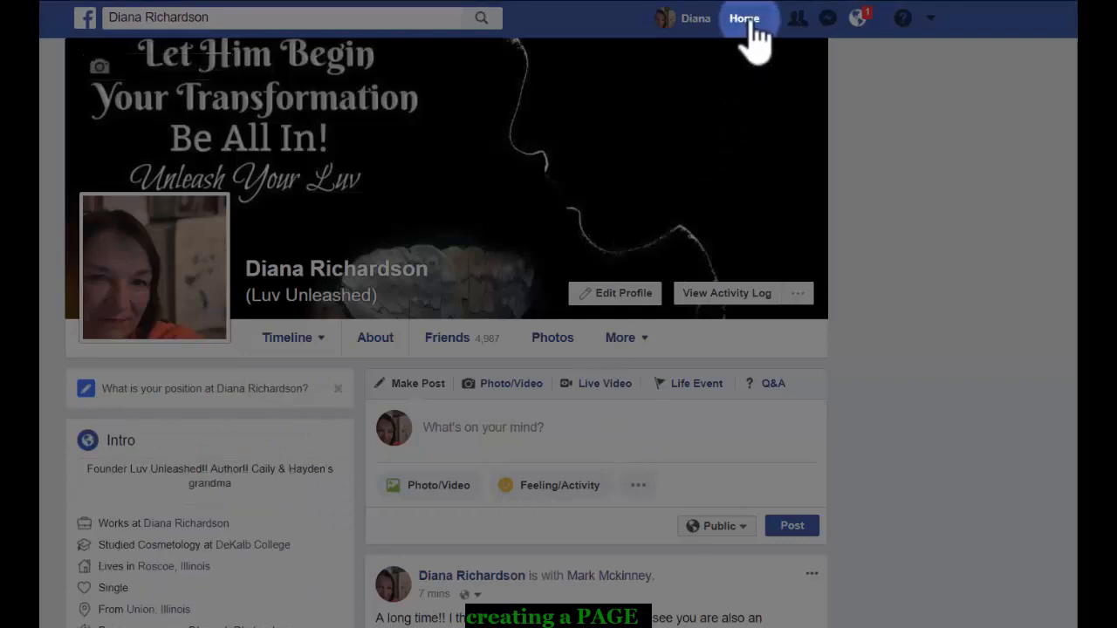
left_click(747, 17)
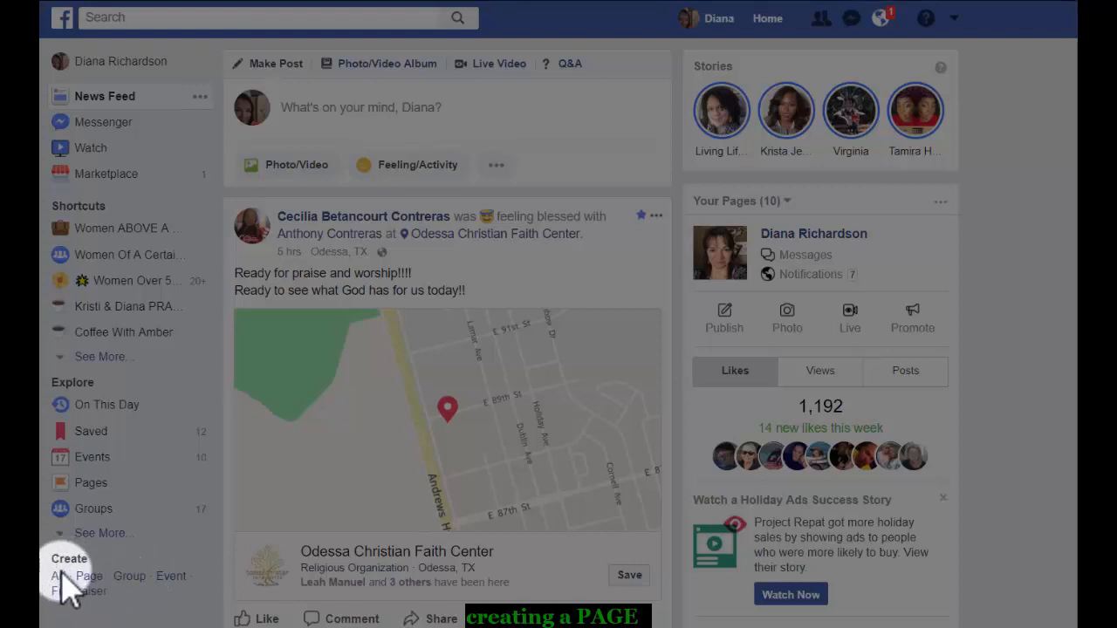
mouse_move(129, 576)
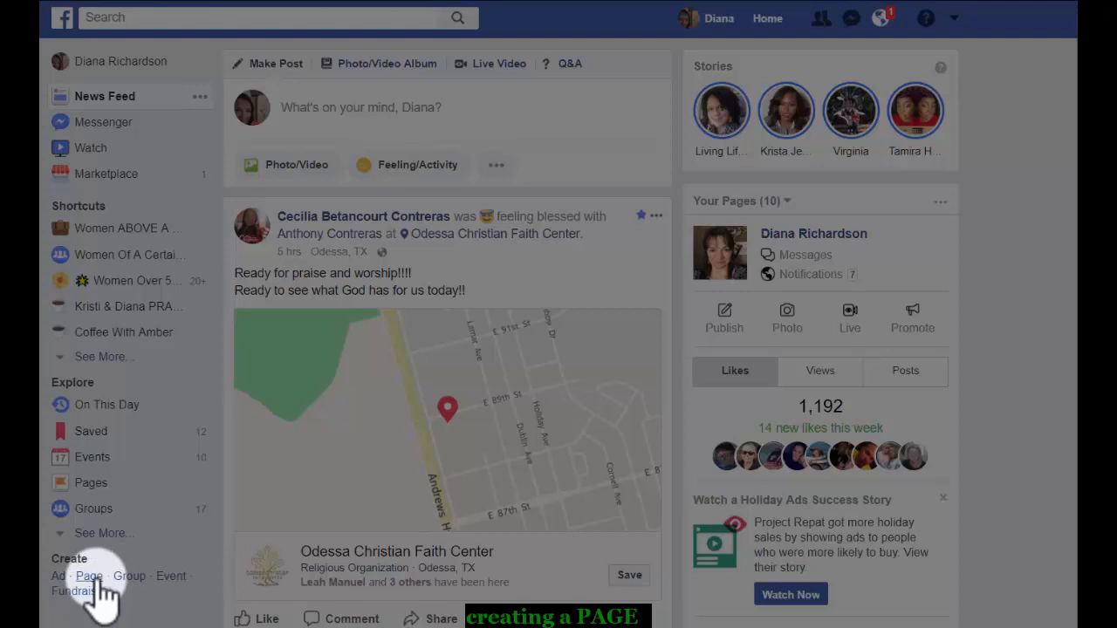
left_click(91, 576)
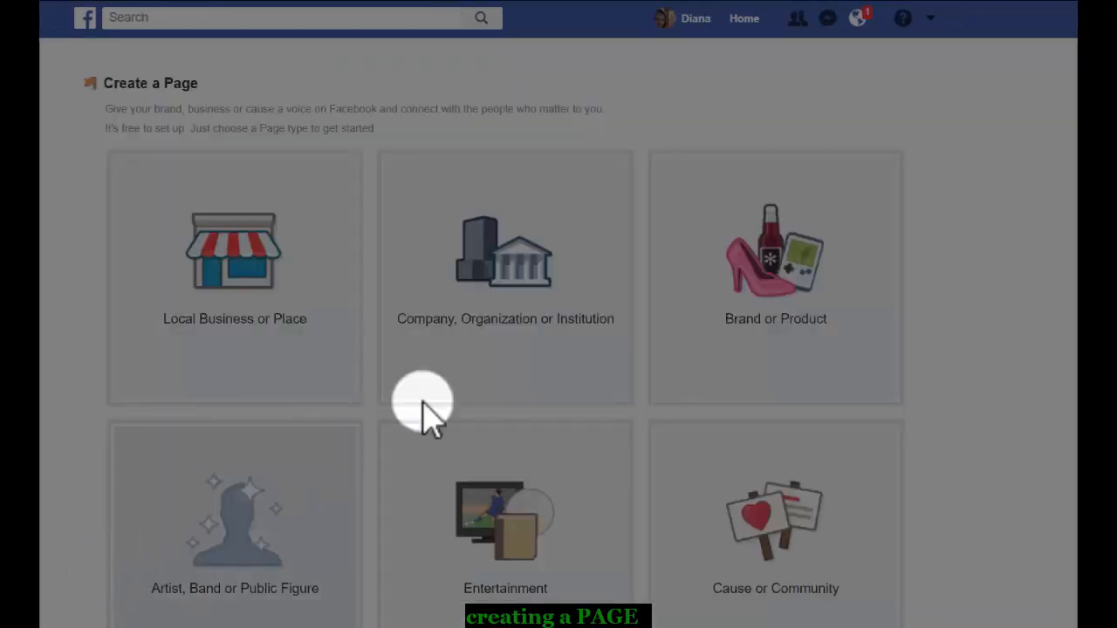
left_click(775, 262)
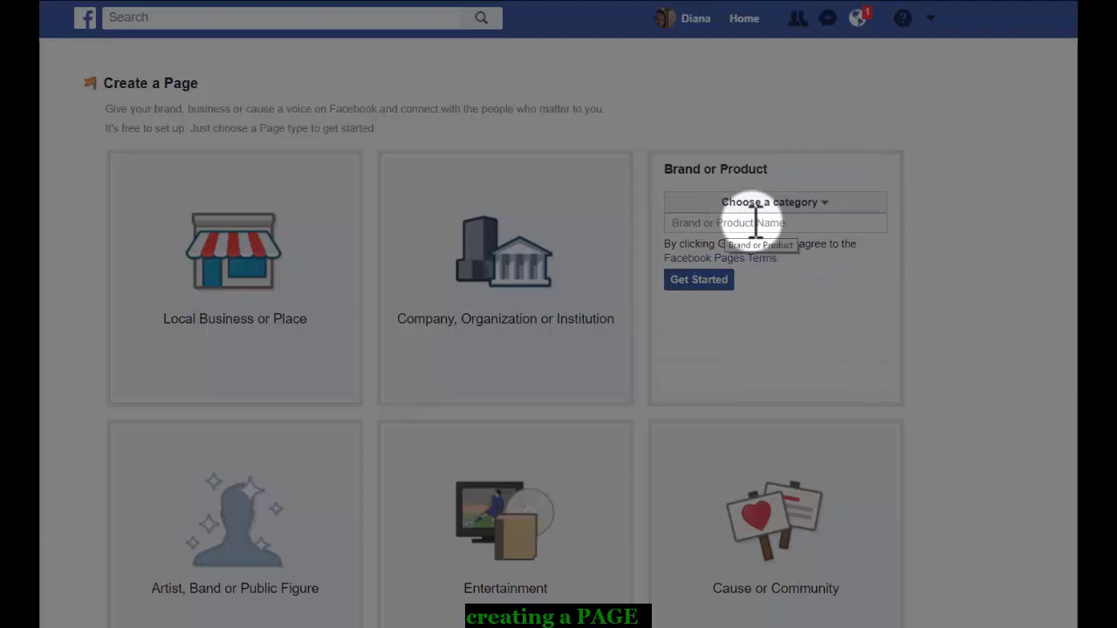
mouse_move(793, 223)
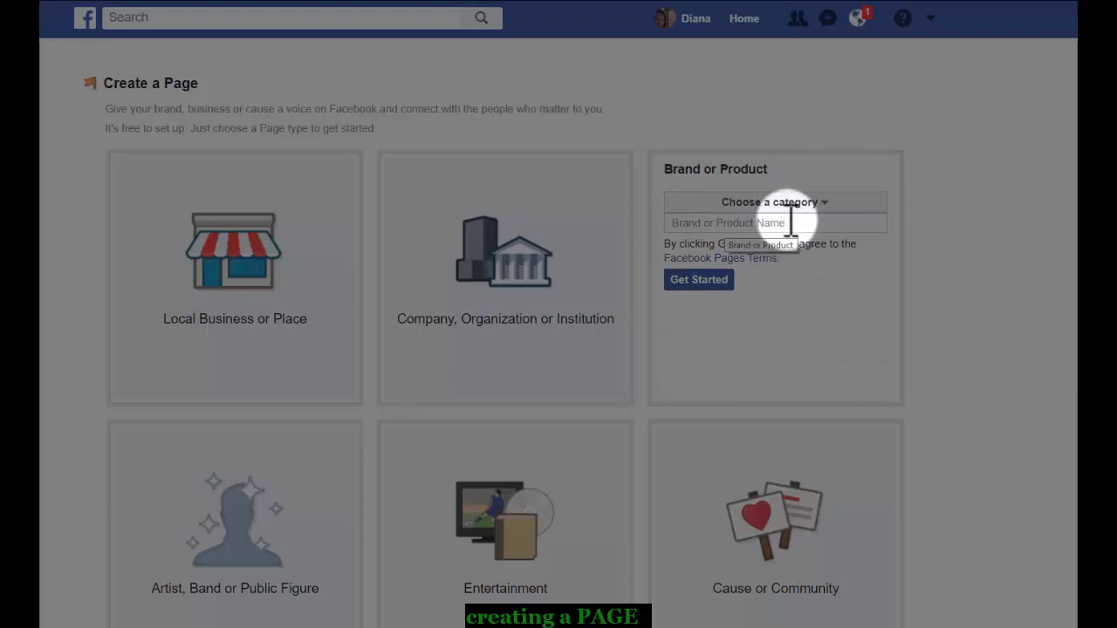
left_click(775, 224)
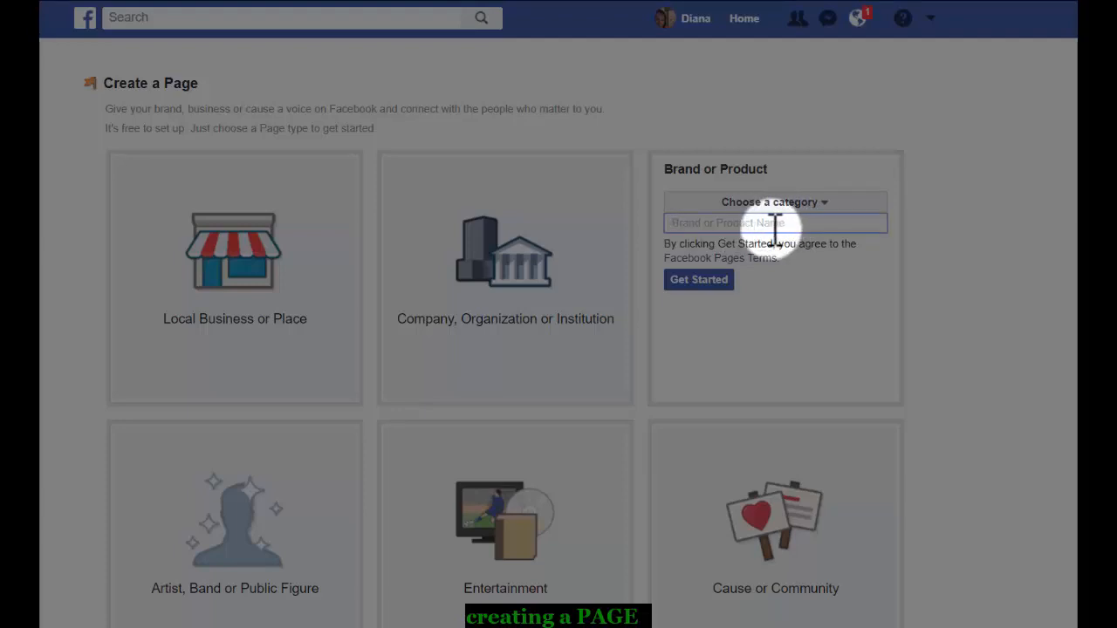
mouse_move(782, 233)
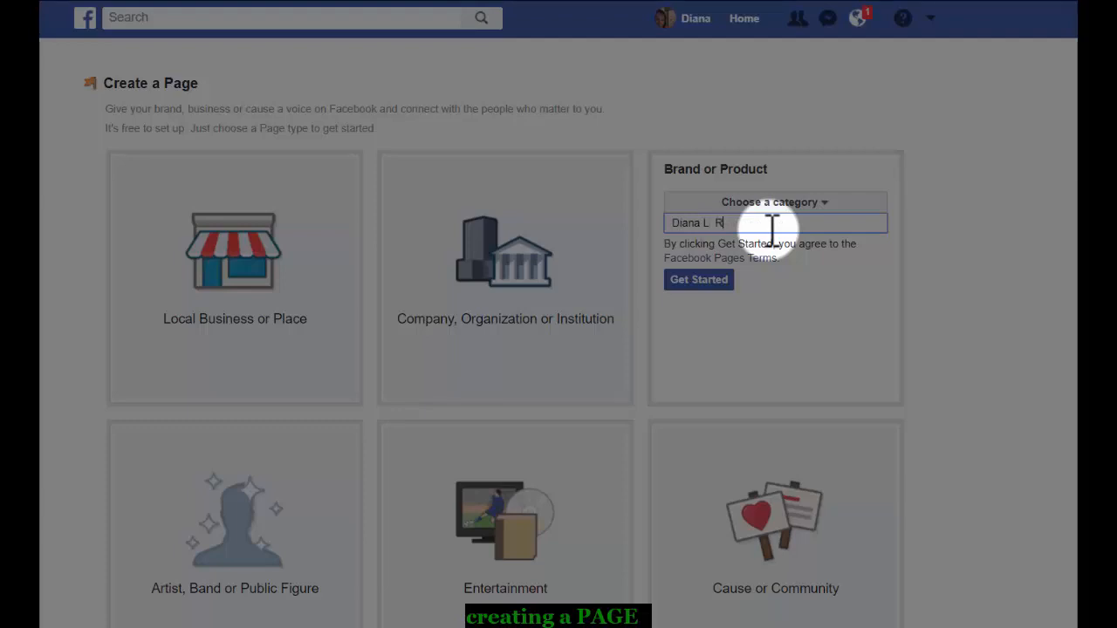
type("ichardson")
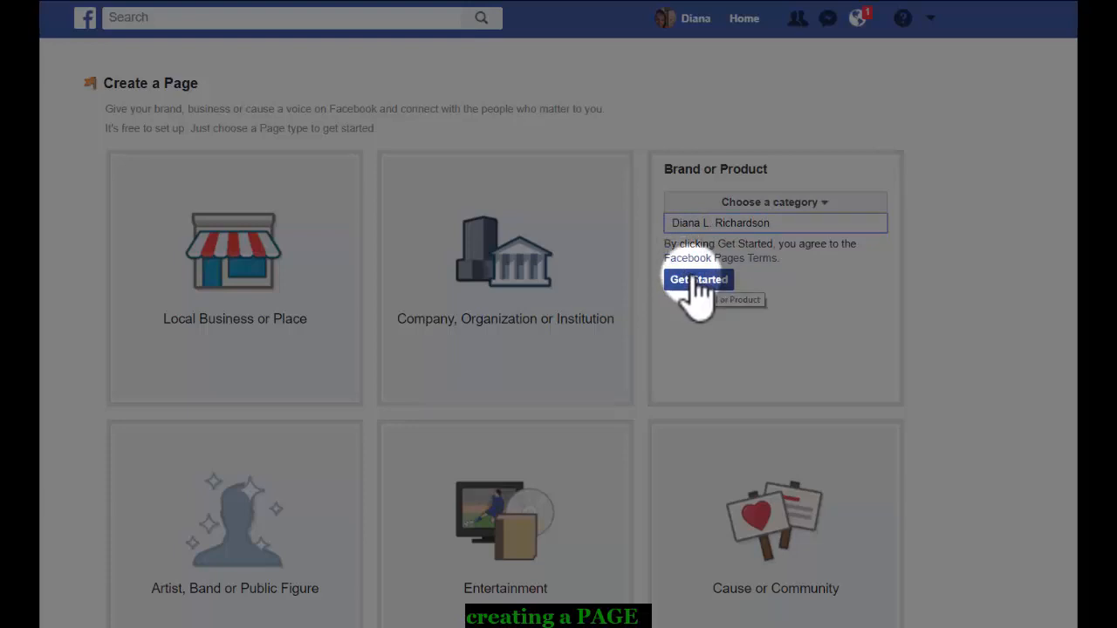
left_click(698, 279)
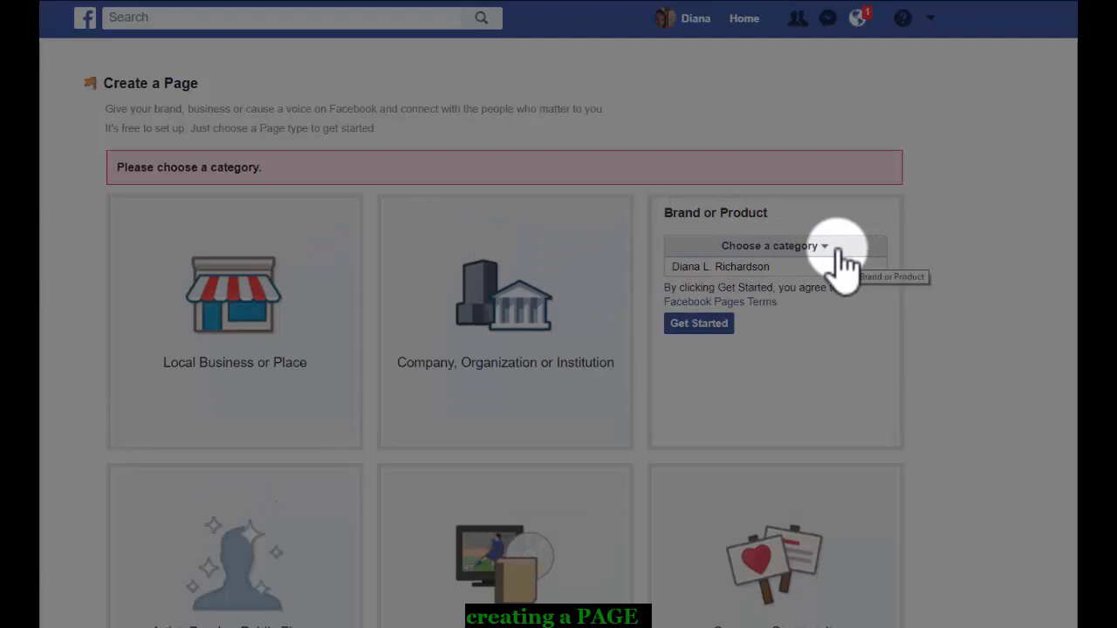
left_click(775, 245)
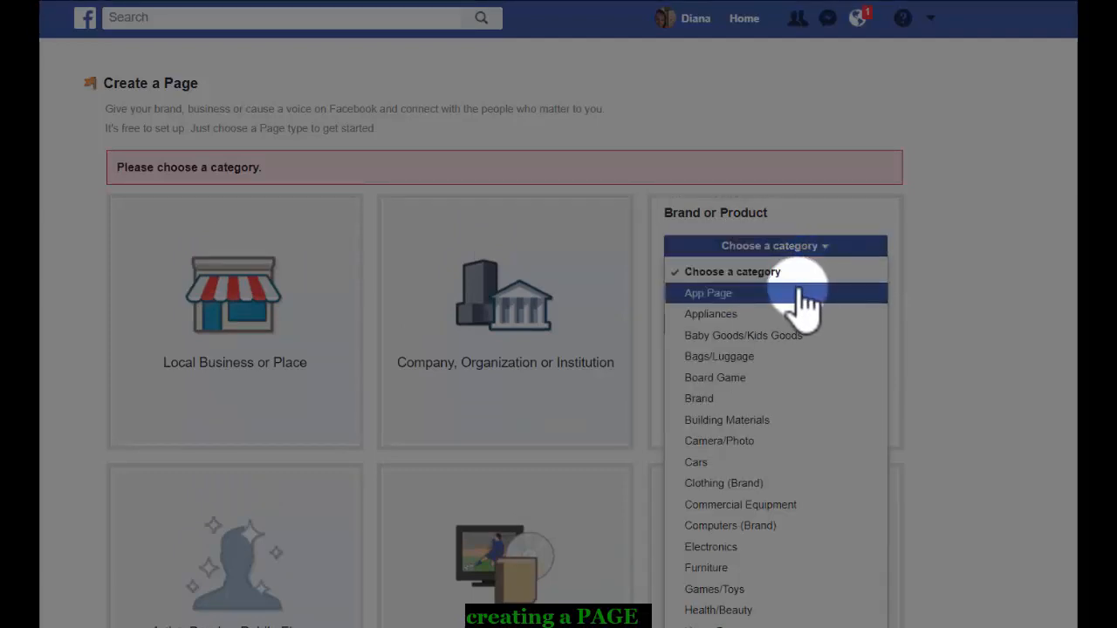
mouse_move(776, 398)
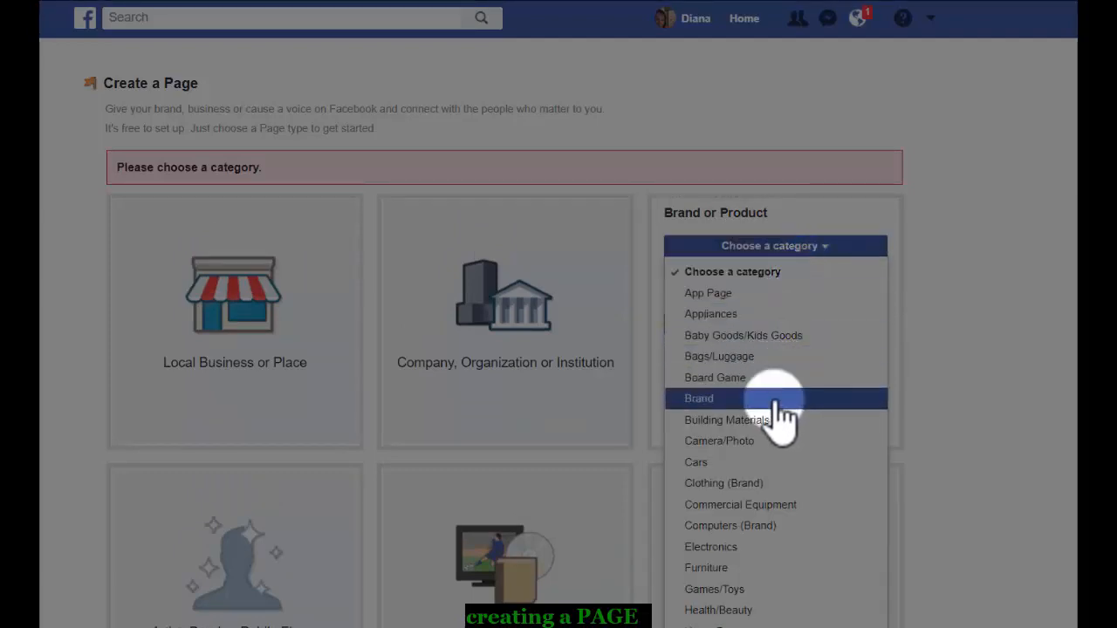
left_click(698, 398)
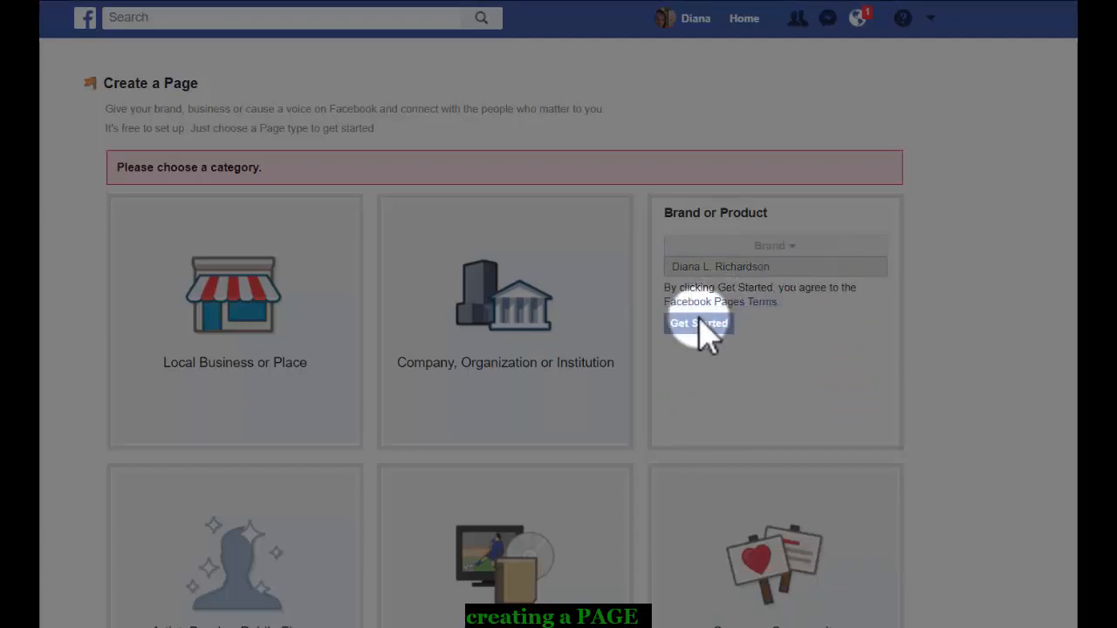
left_click(698, 323)
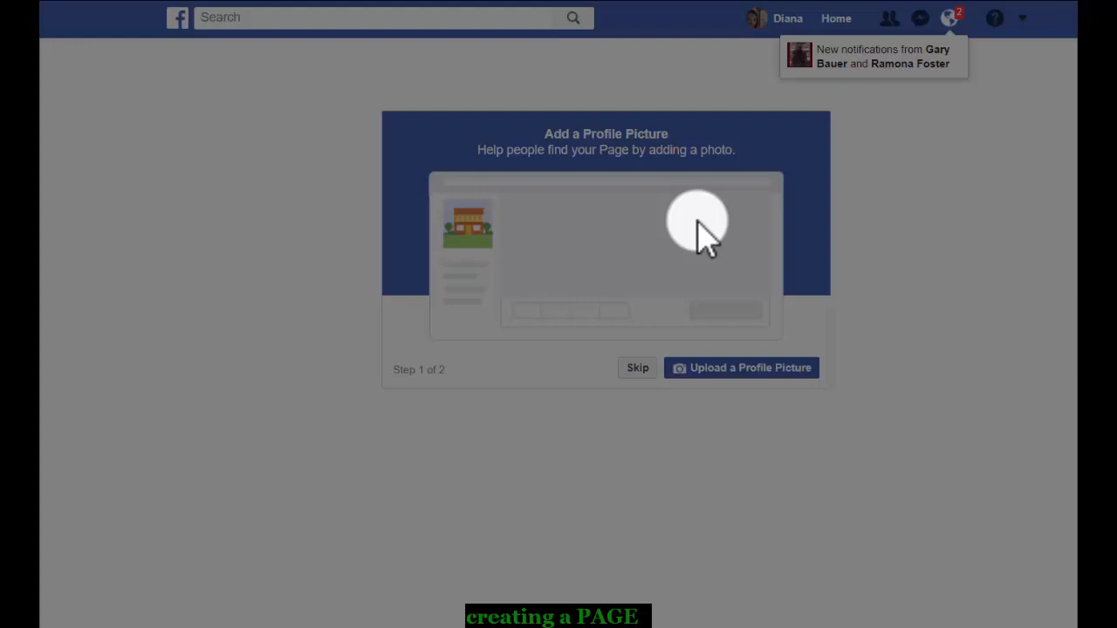
Step: Begin uploading a profile picture for the new Page
left_click(740, 367)
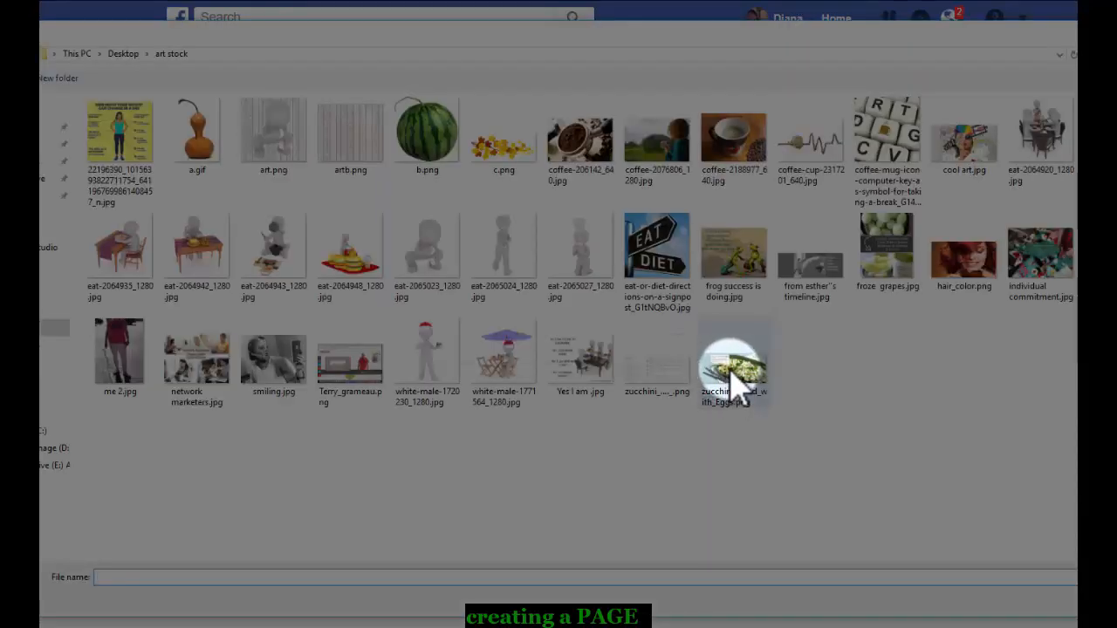
mouse_move(747, 381)
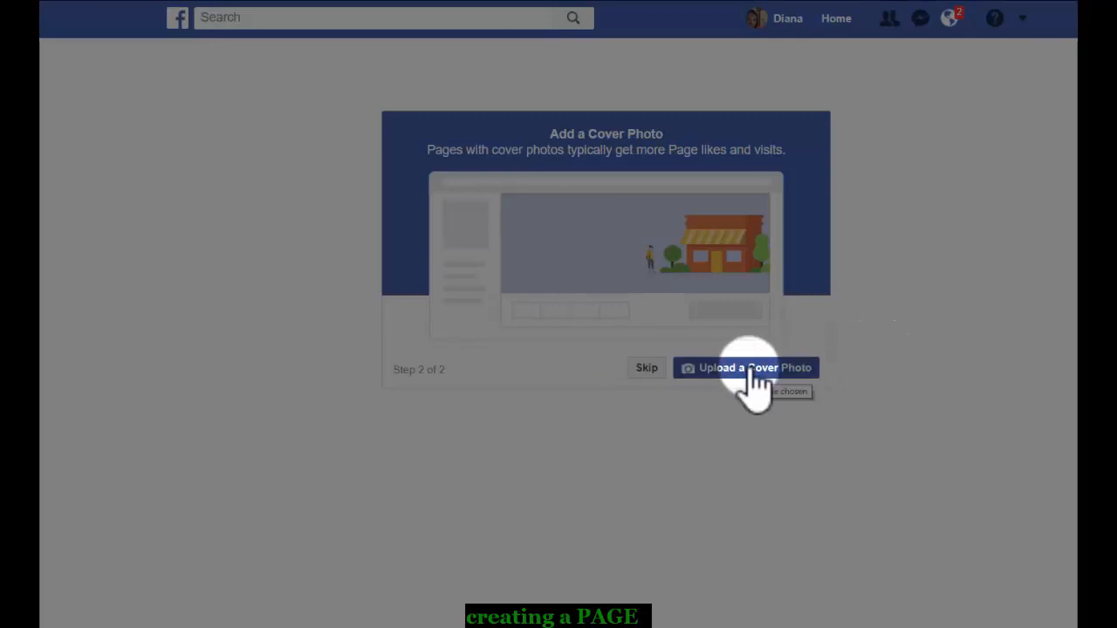
Step: Skip the cover photo and dismiss setup to land on the new Page
left_click(747, 367)
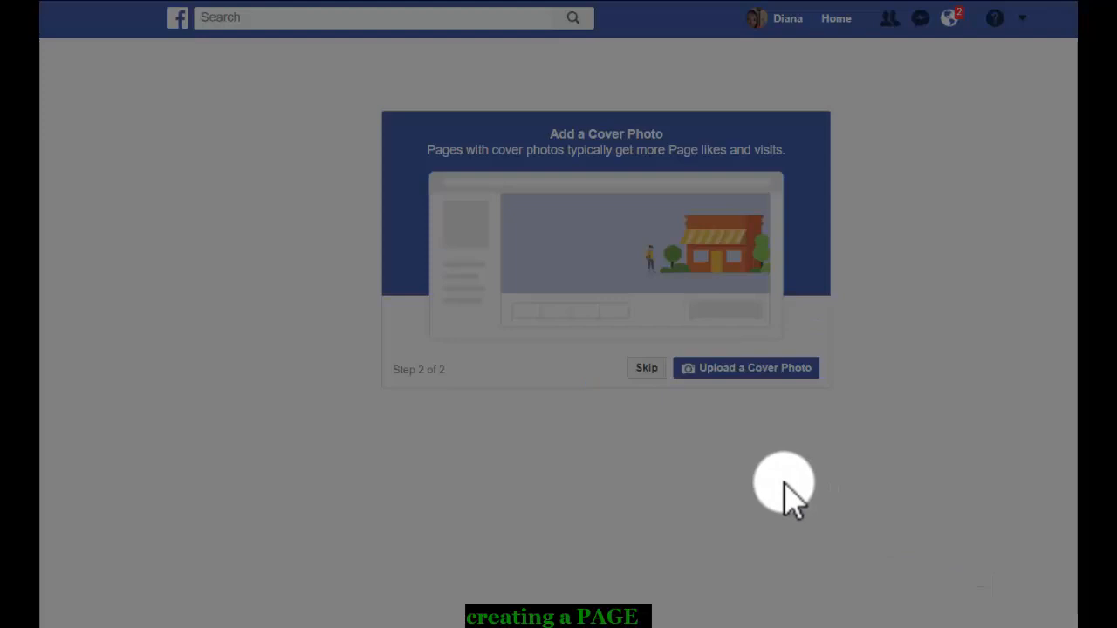
left_click(646, 367)
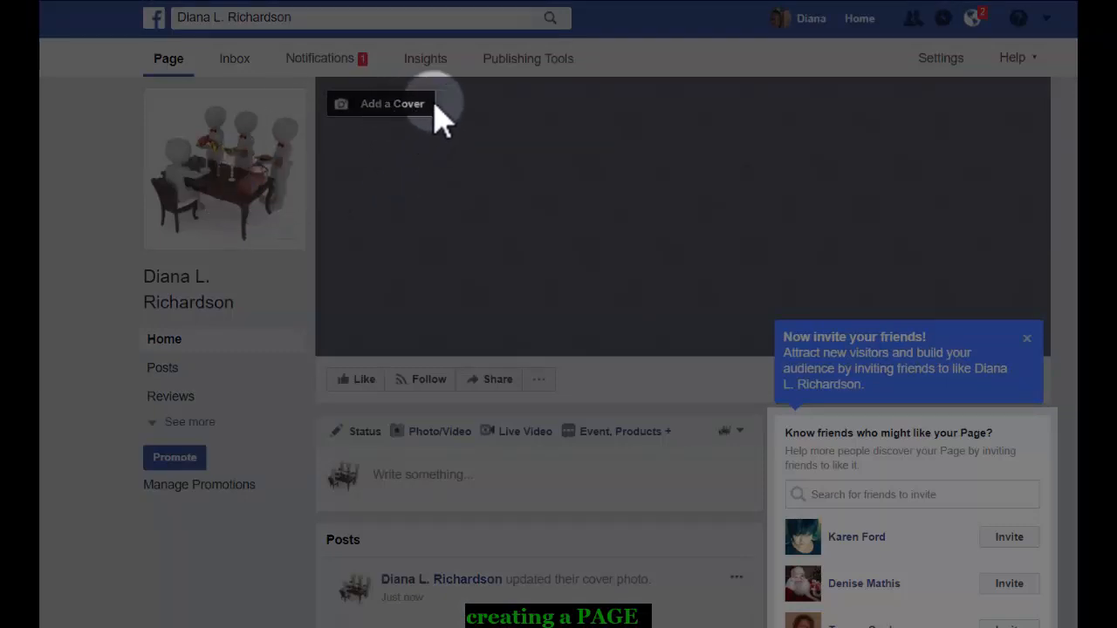
mouse_move(236, 210)
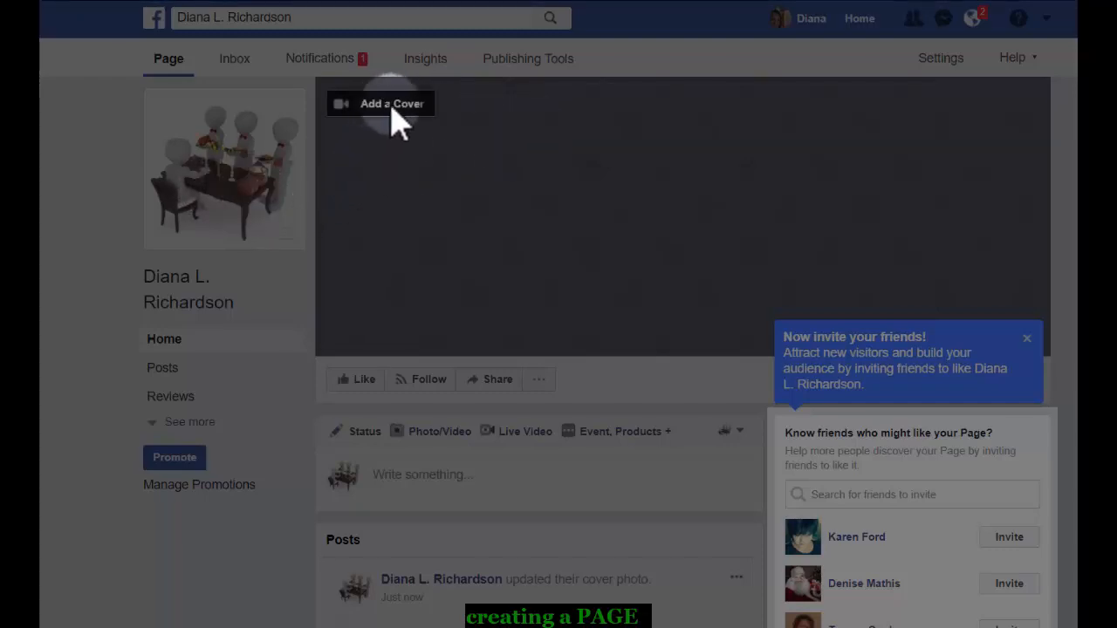
mouse_move(520, 213)
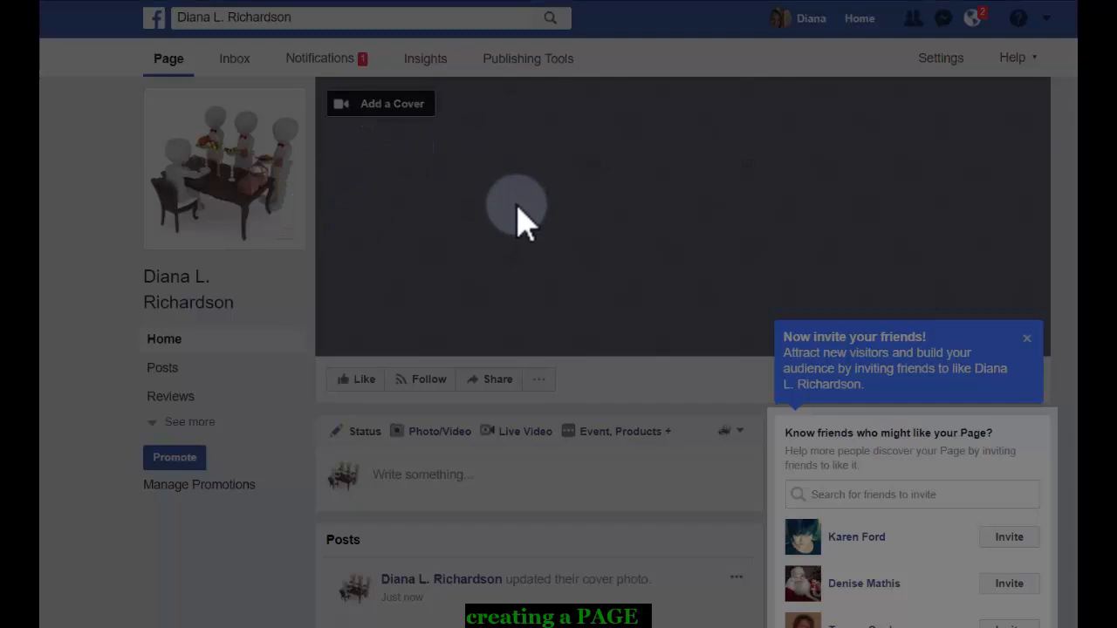
mouse_move(849, 433)
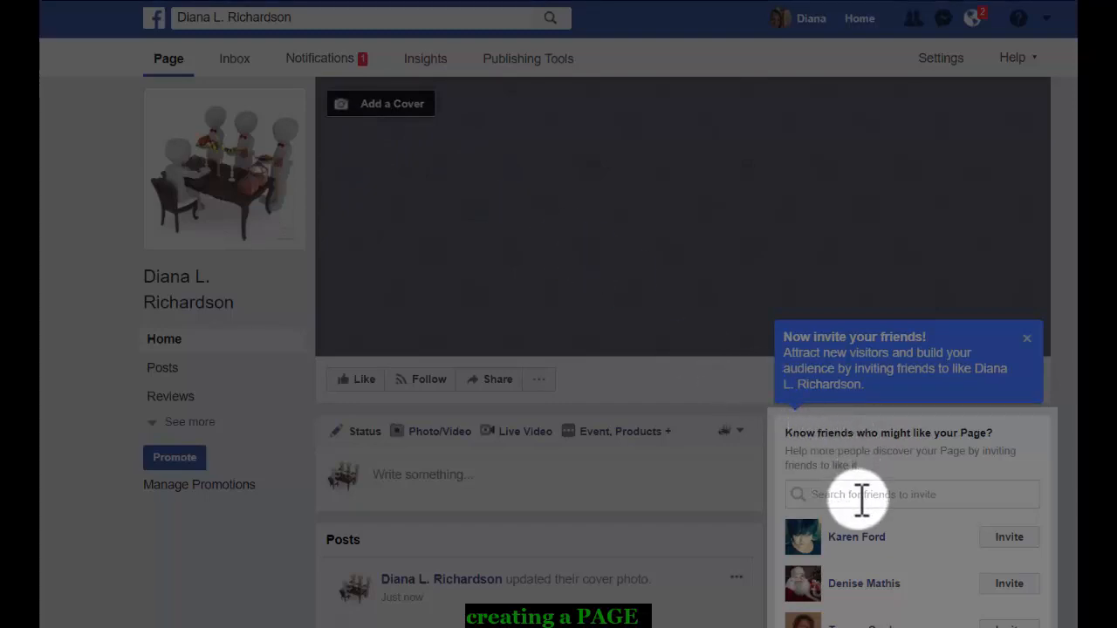
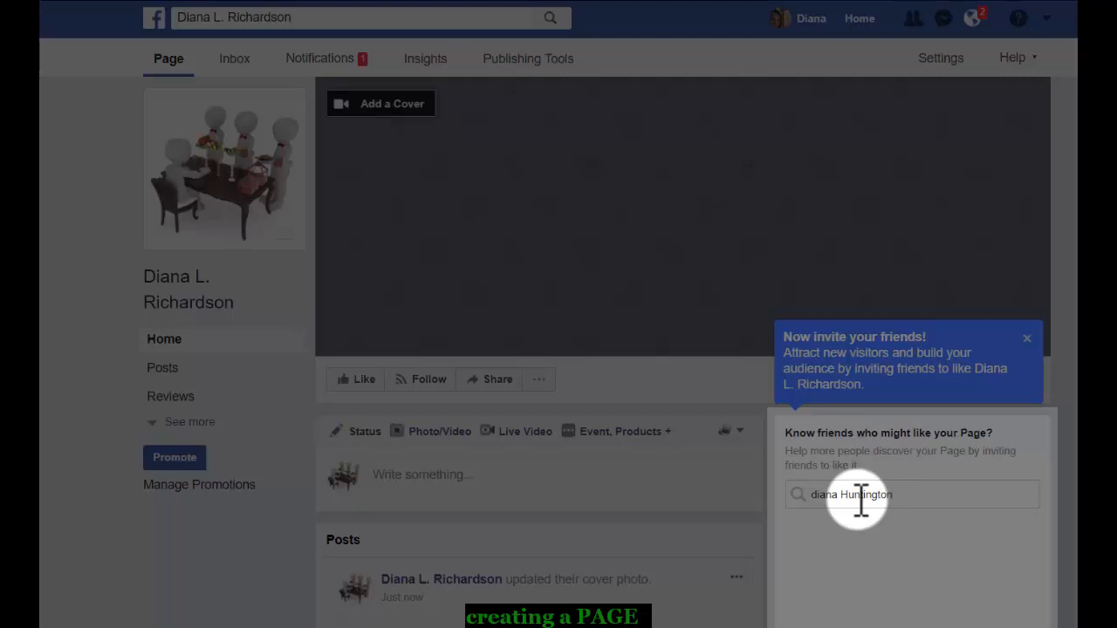
Step: Search 'diana', invite the matching friend to like the Page and dismiss the tip
type("richard")
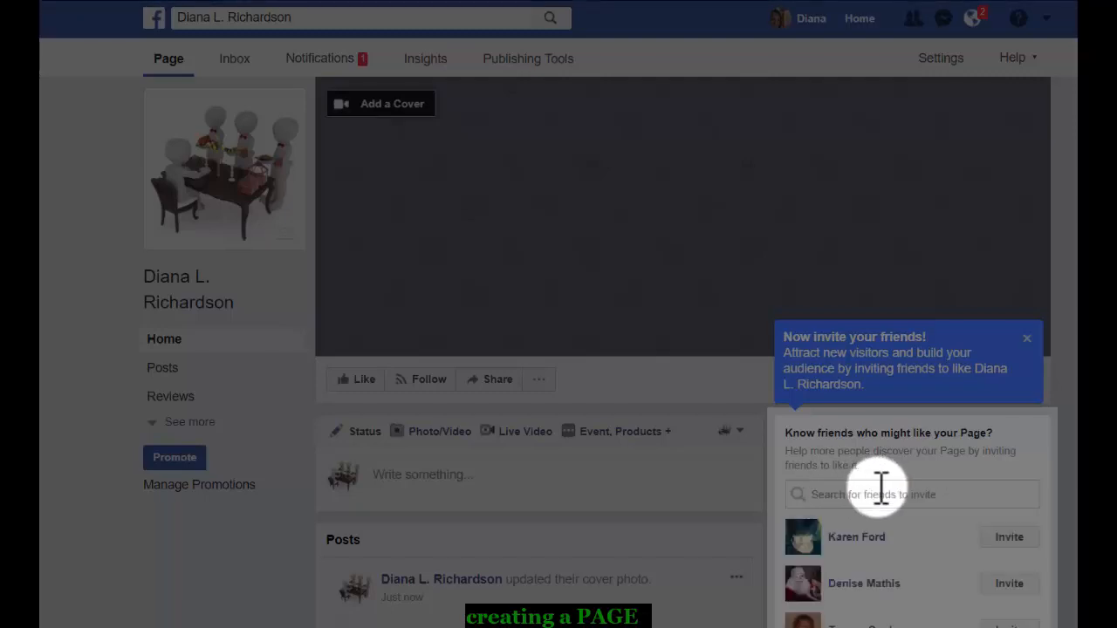
scroll("down", 3)
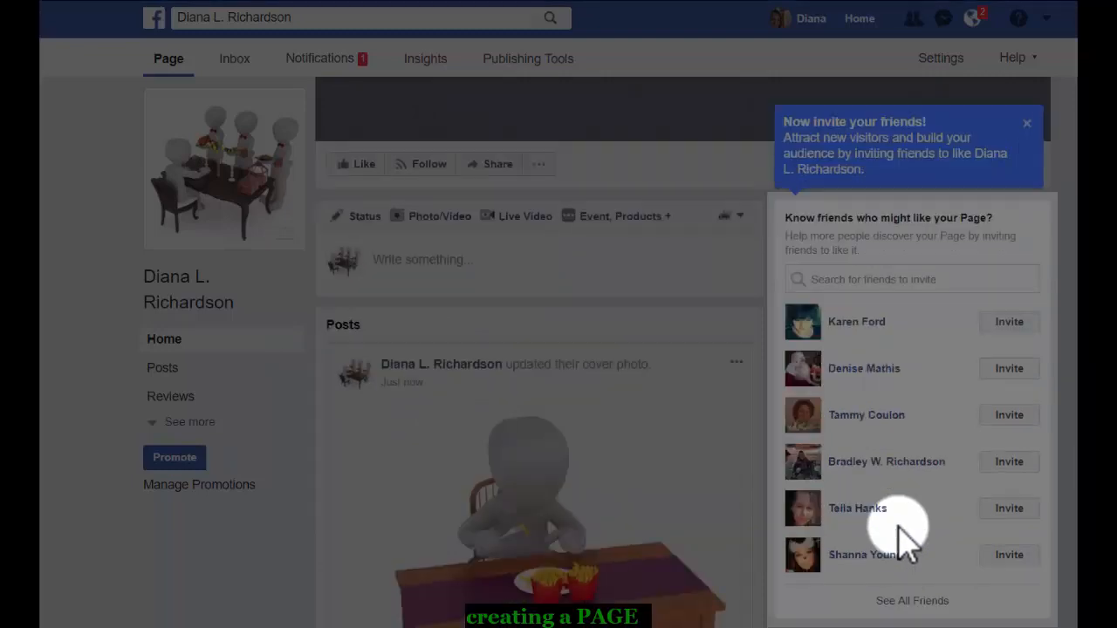
scroll("down", 3)
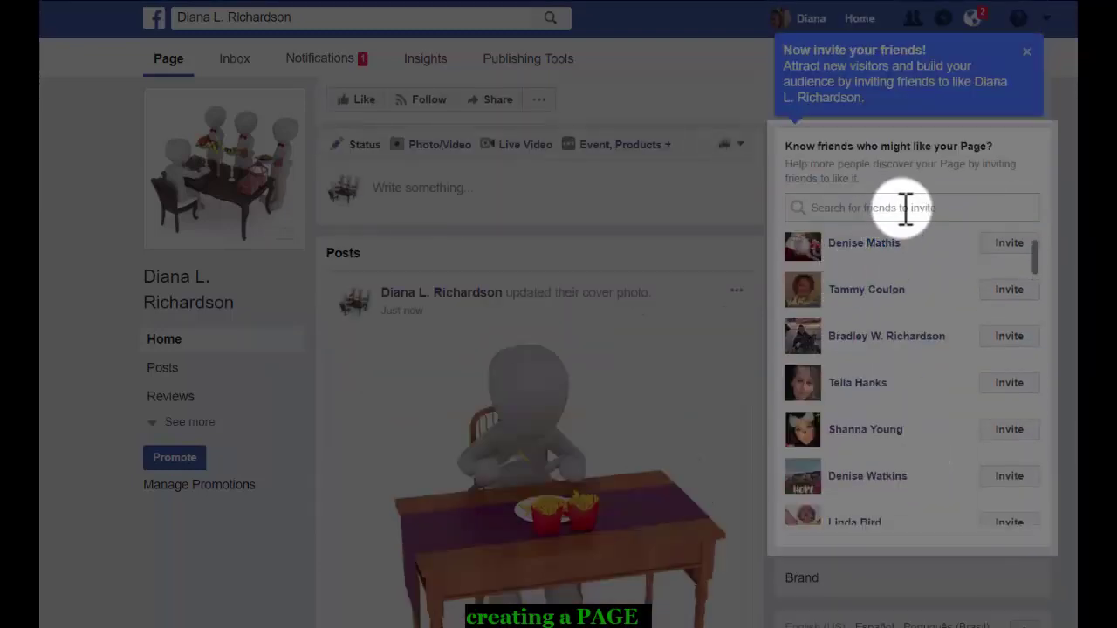
type("diana")
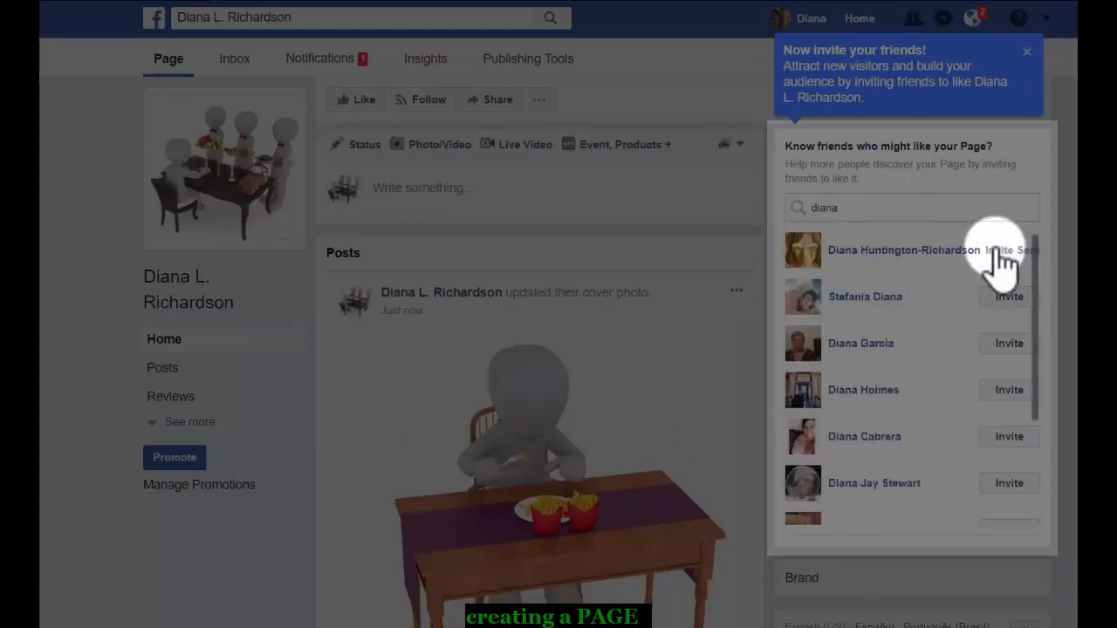
left_click(1009, 250)
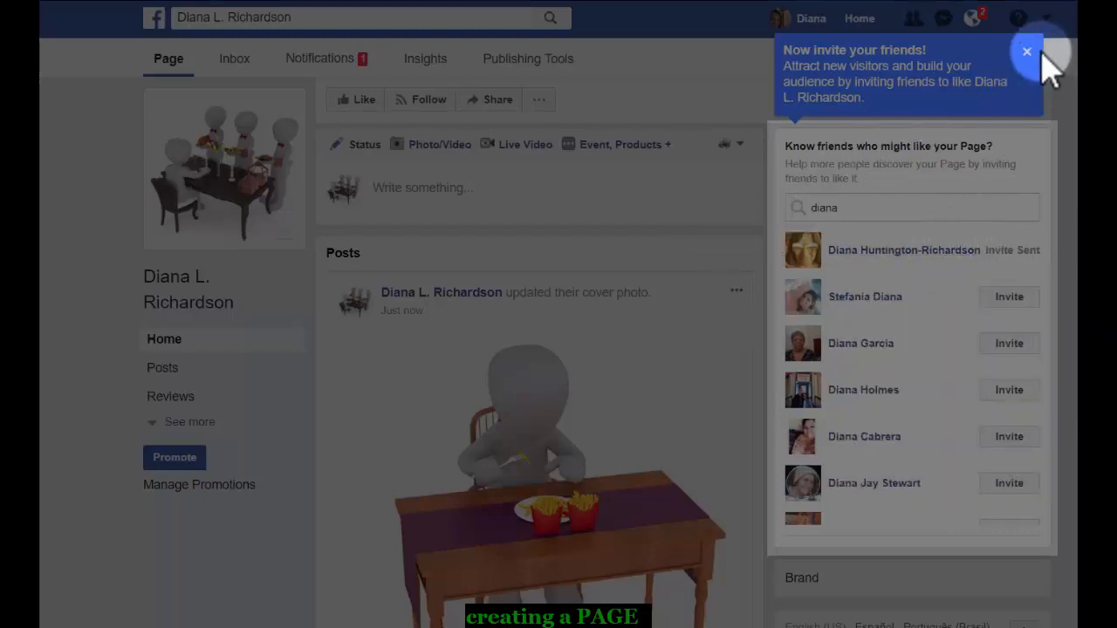
left_click(1026, 54)
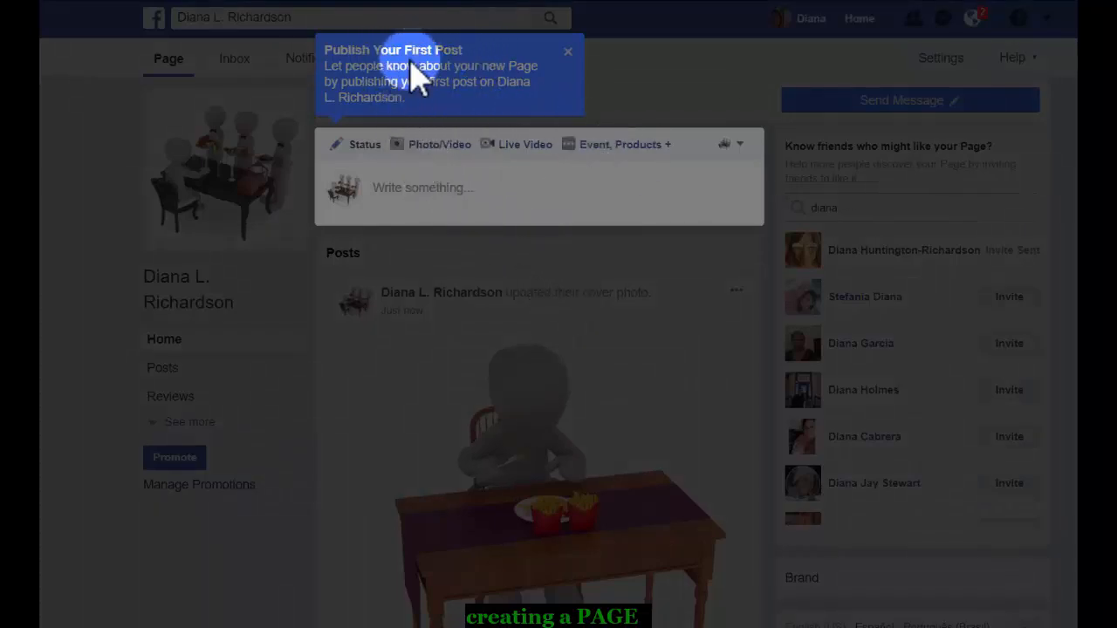
mouse_move(498, 114)
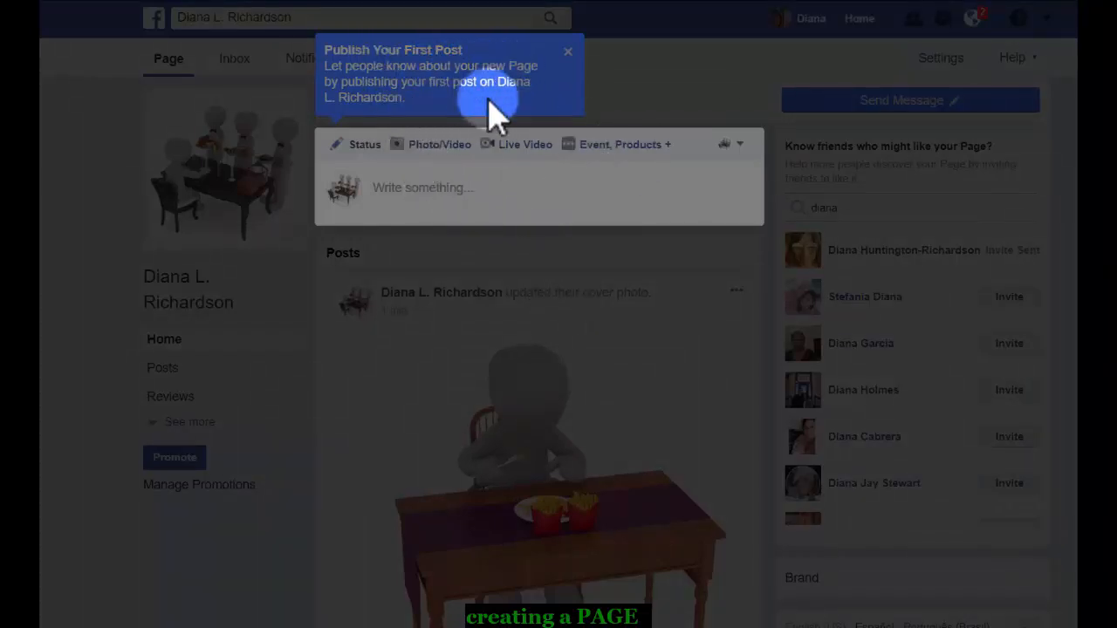
mouse_move(433, 119)
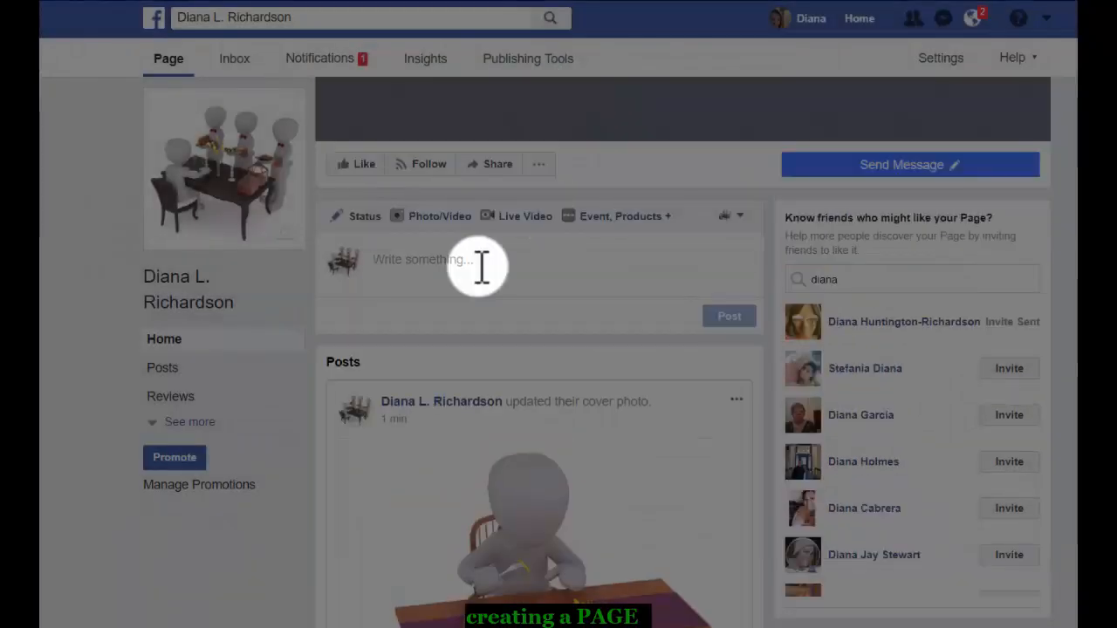
Step: Write the Page's first post 'This is just a DEMO!' and publish it
type("This")
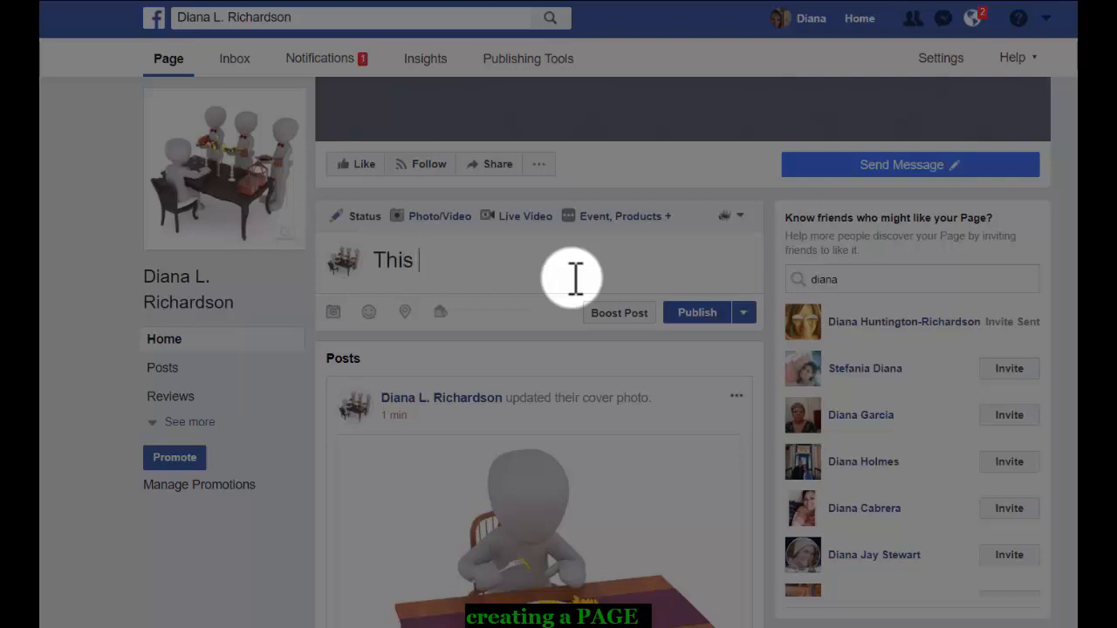
type("is just a DEM")
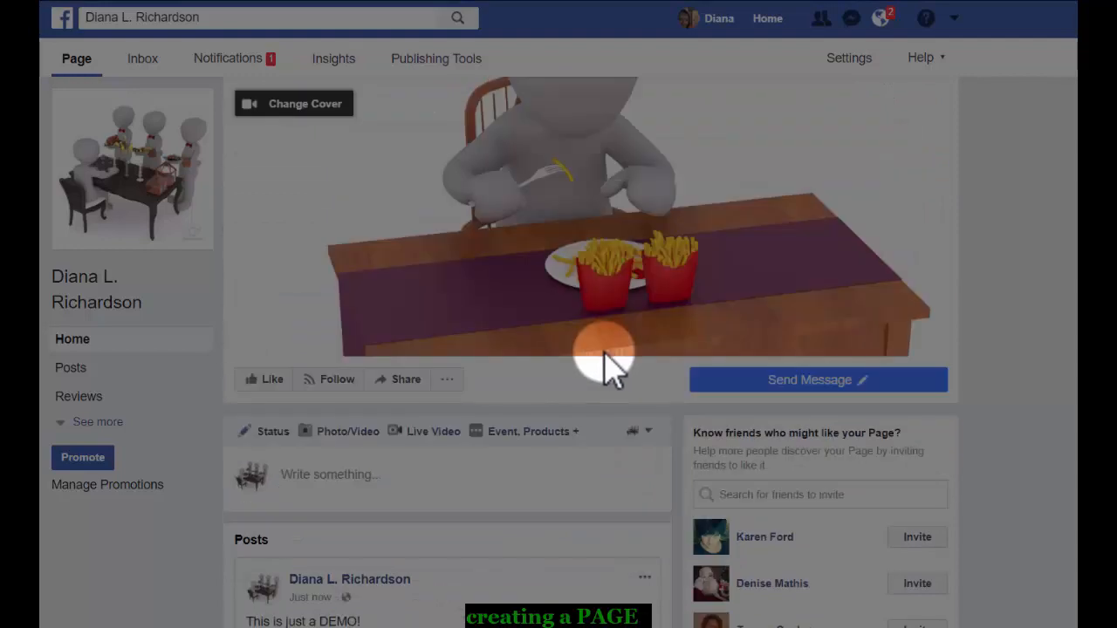
mouse_move(328, 160)
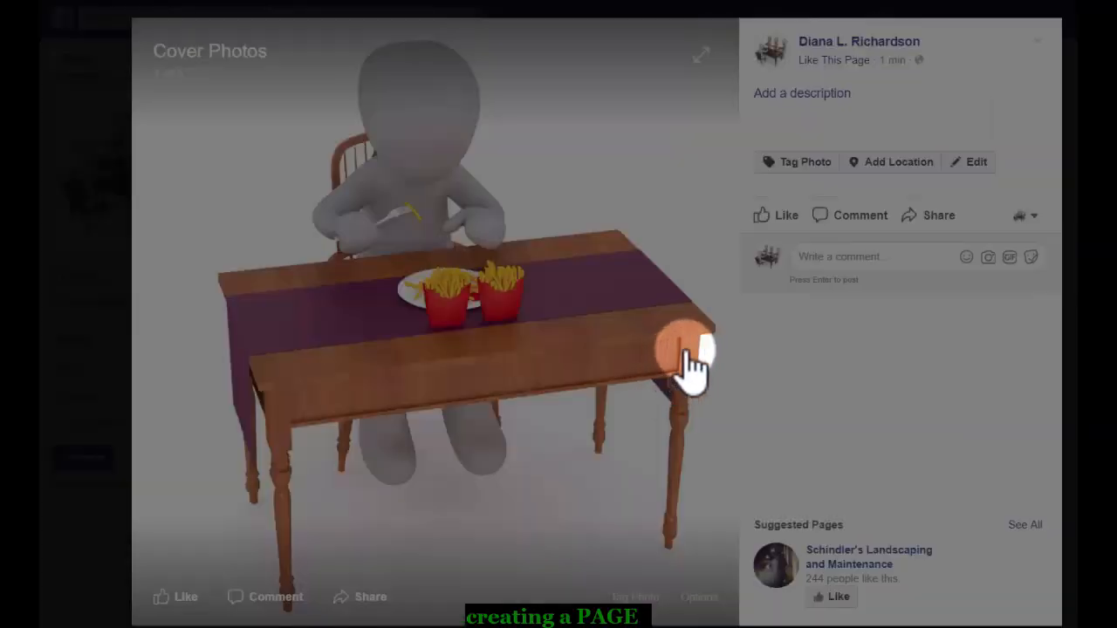
mouse_move(453, 188)
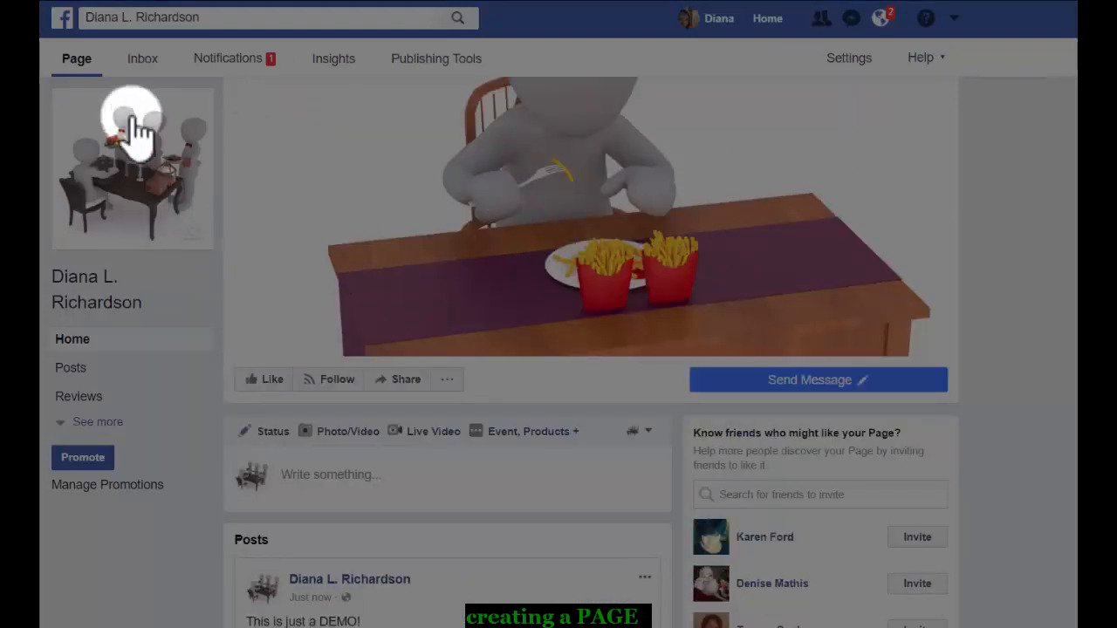
mouse_move(154, 206)
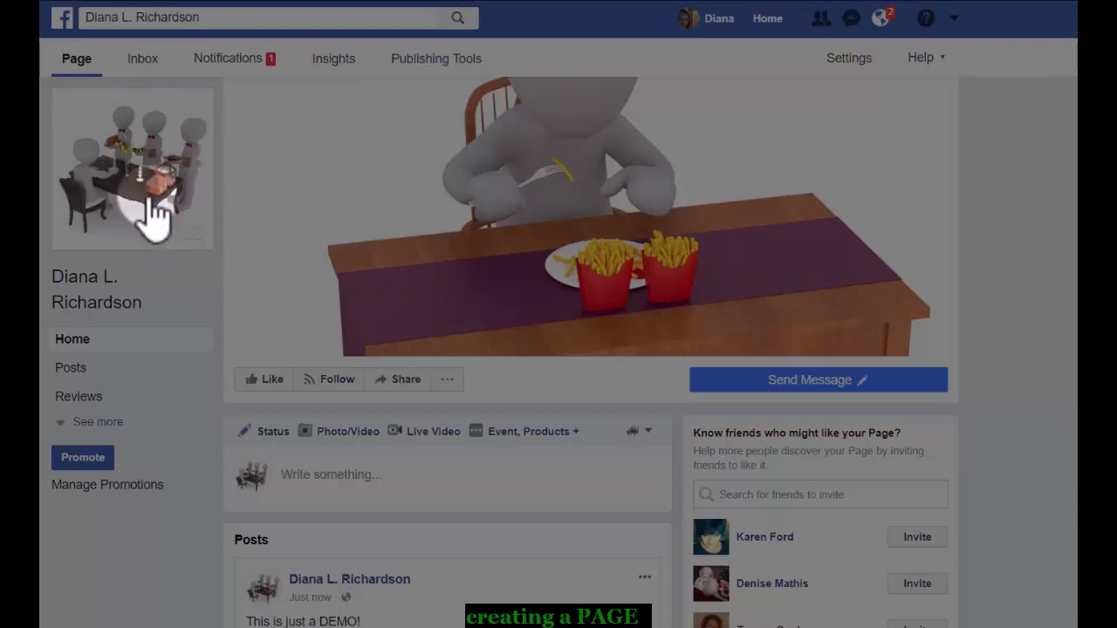
left_click(185, 231)
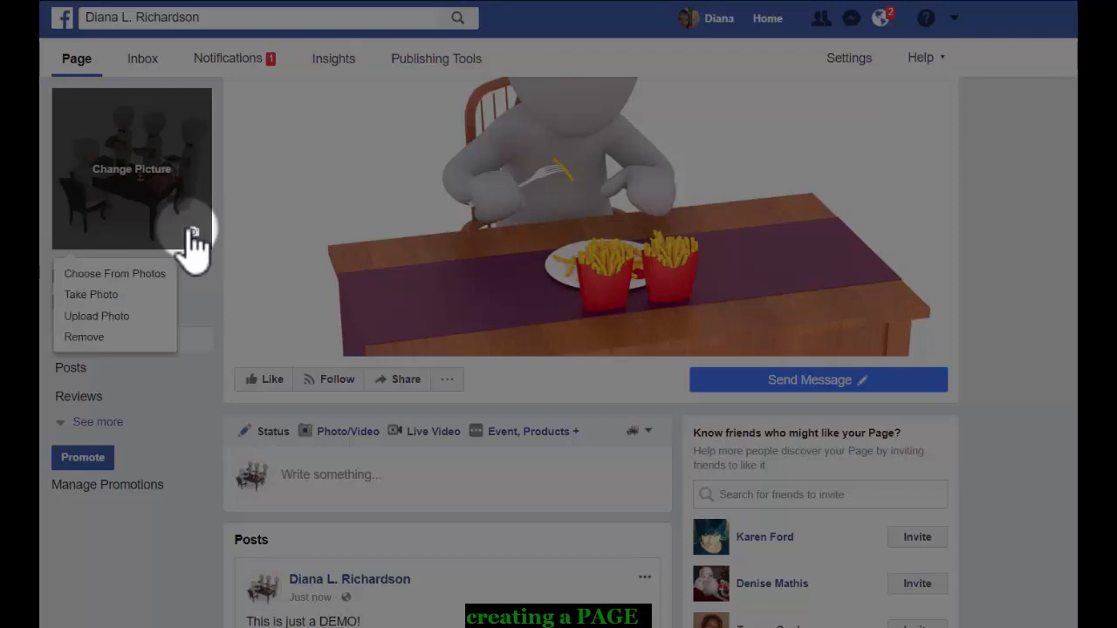
mouse_move(91, 293)
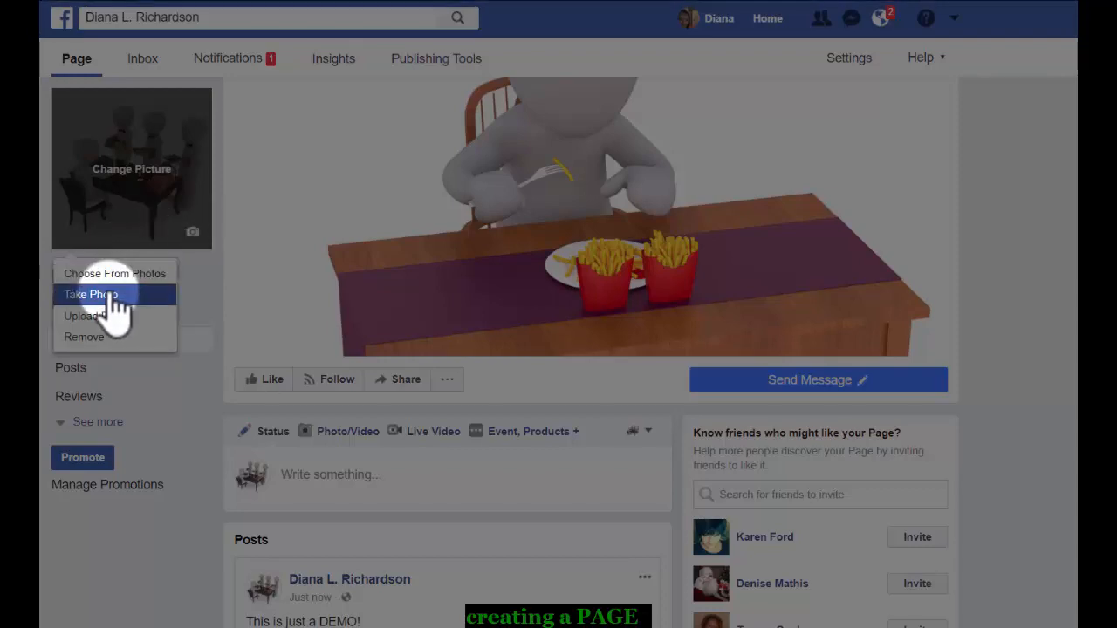
mouse_move(115, 272)
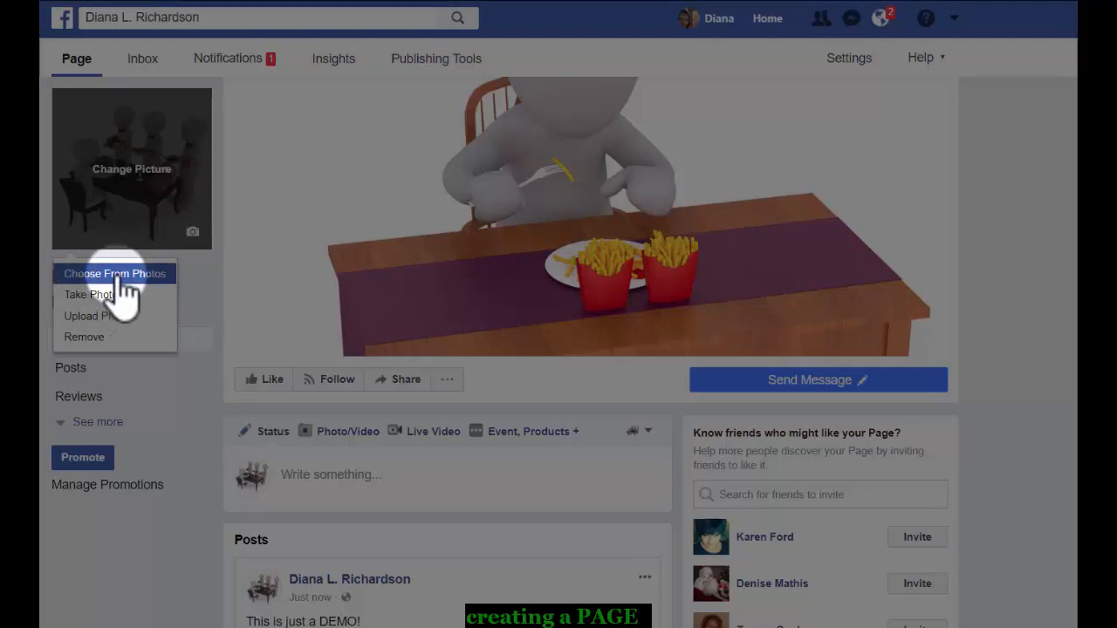
left_click(113, 272)
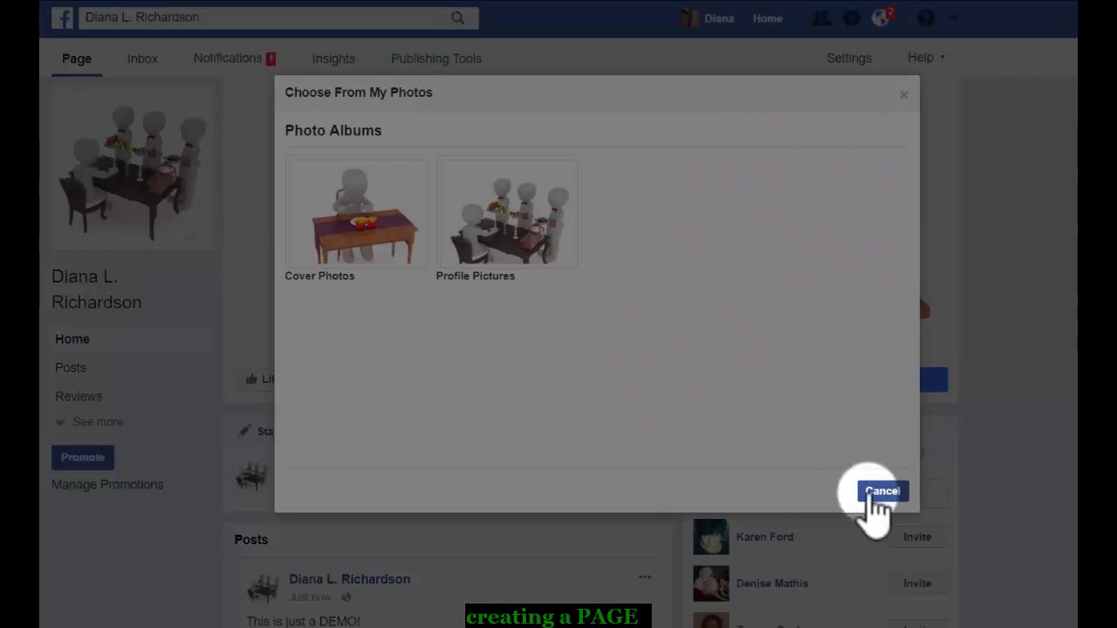
left_click(883, 490)
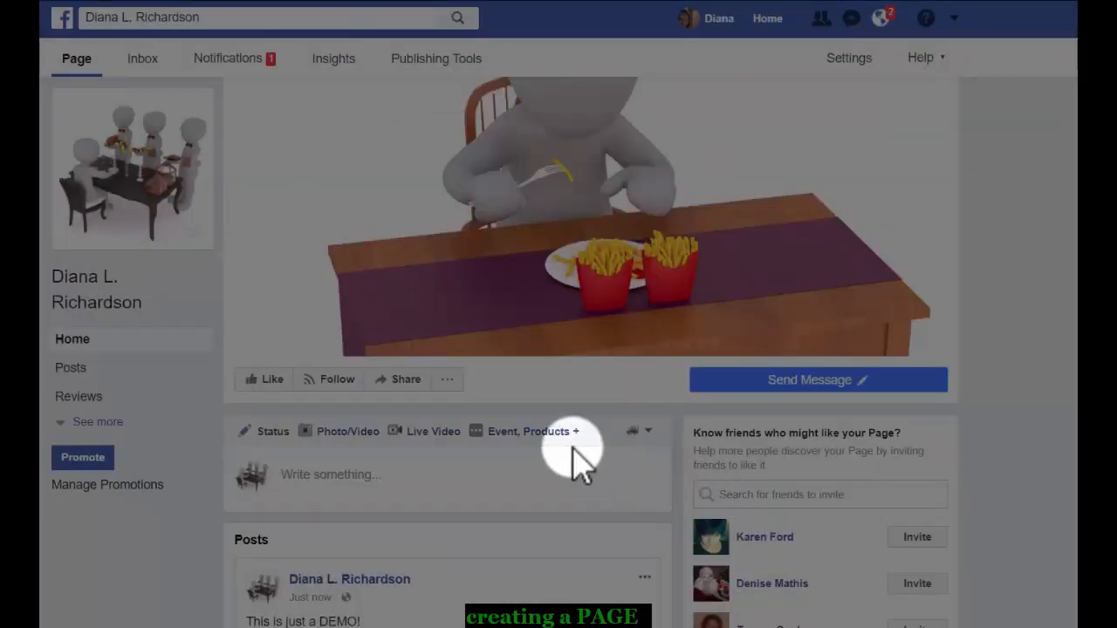